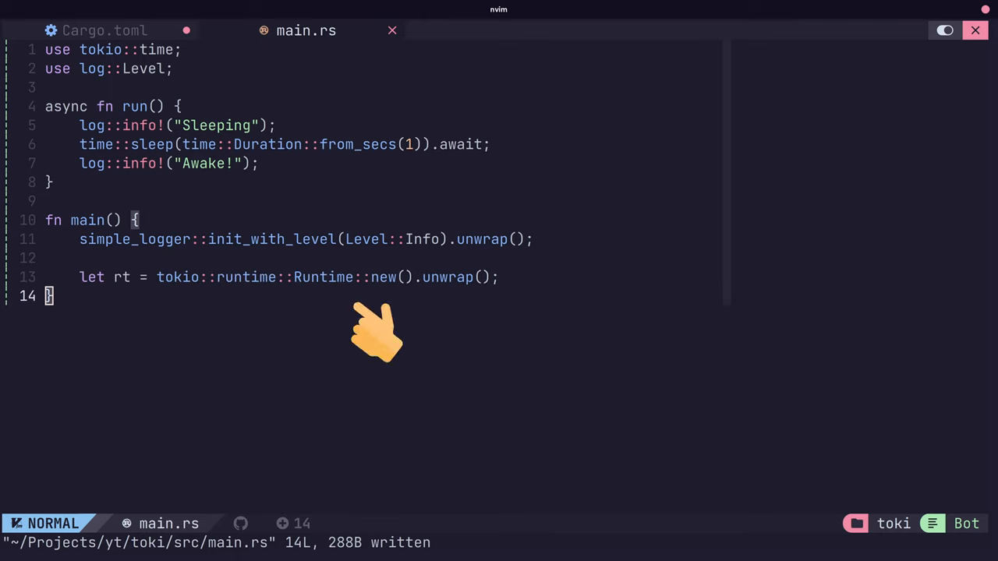
# Add 'let future = run();' and 'rt.block_on(future);' to main
pyautogui.write('let future = run();')
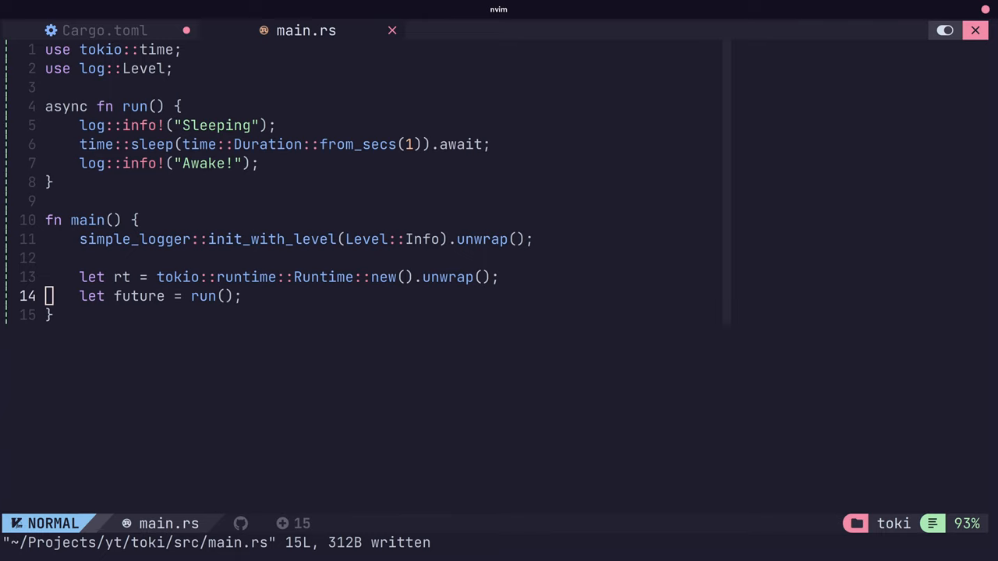
pyautogui.write('rt.block_on(future);')
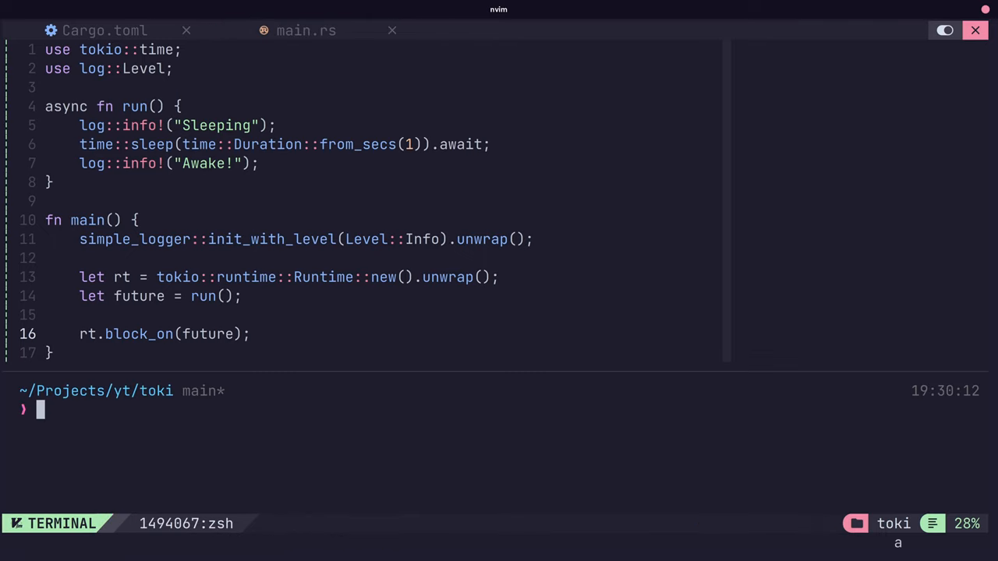
# Run the toki project with 'cargo run -q' in the terminal split
pyautogui.write('cargo run -q')
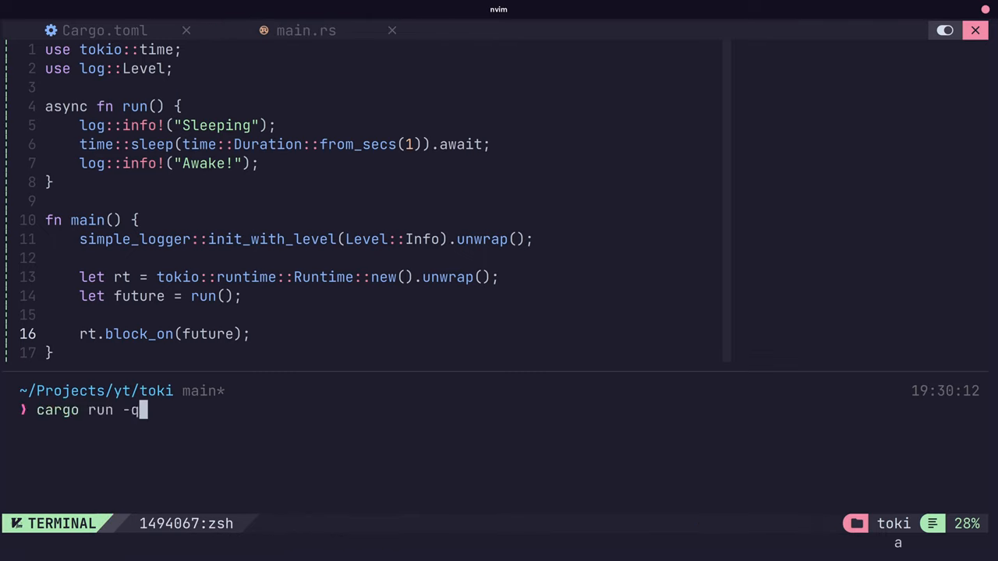
pyautogui.press('Return')
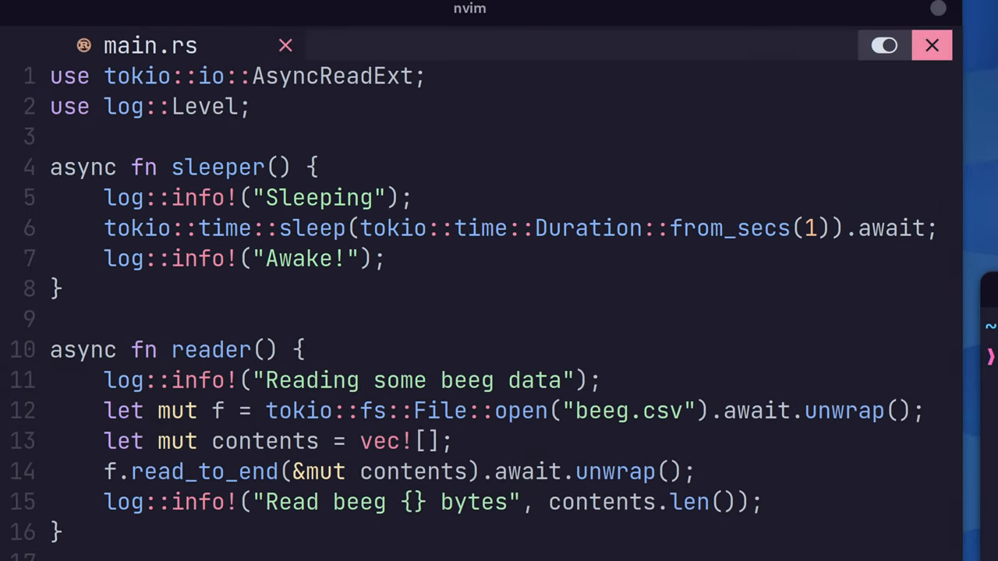
# Scroll down through the rewritten sleeper, reader and run functions
pyautogui.scroll(-3)
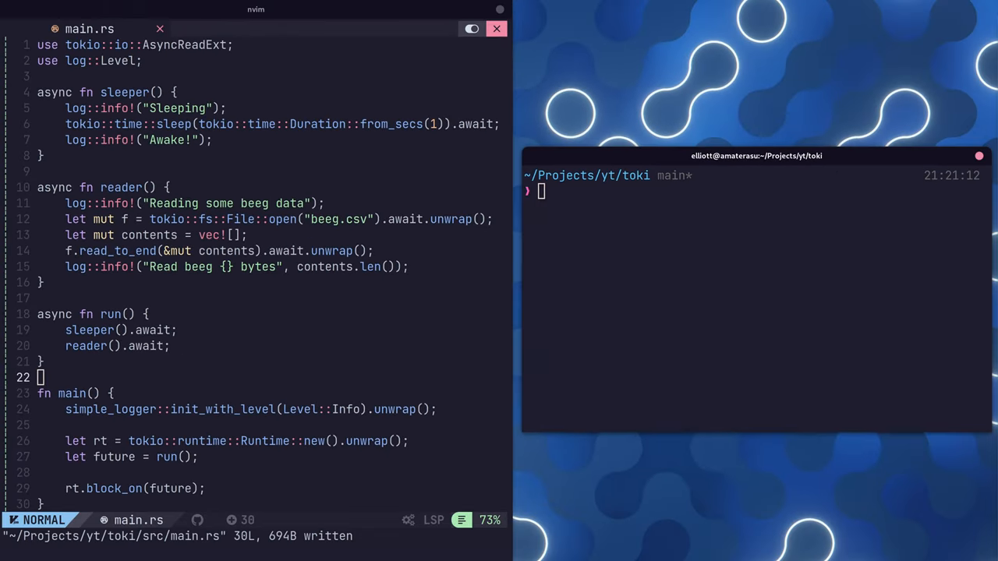
# Enter 'cargo run -q' in the terminal for the toki-sync project
pyautogui.write('cargo run -q')
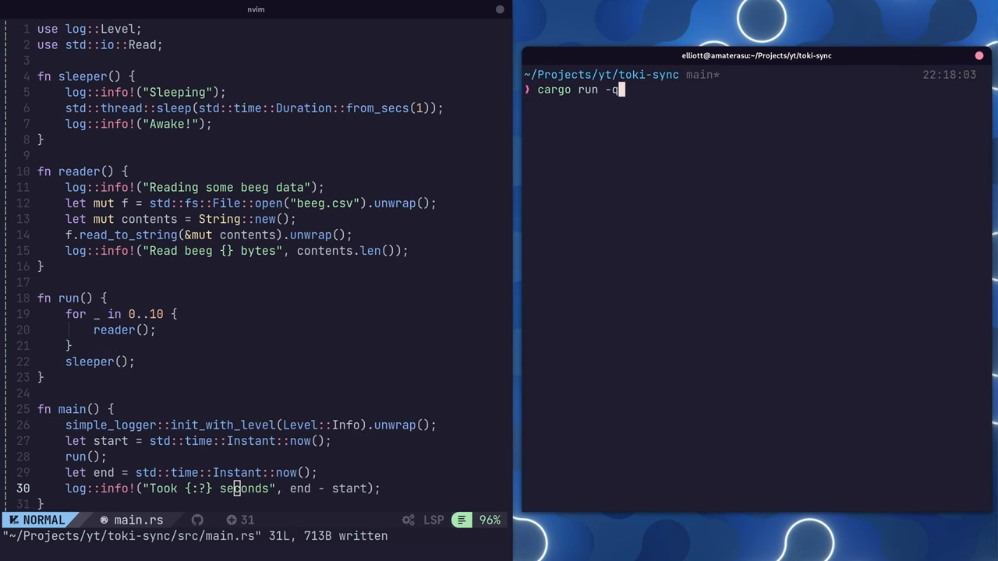
# Run the synchronous toki-sync program to time it
pyautogui.press('Return')
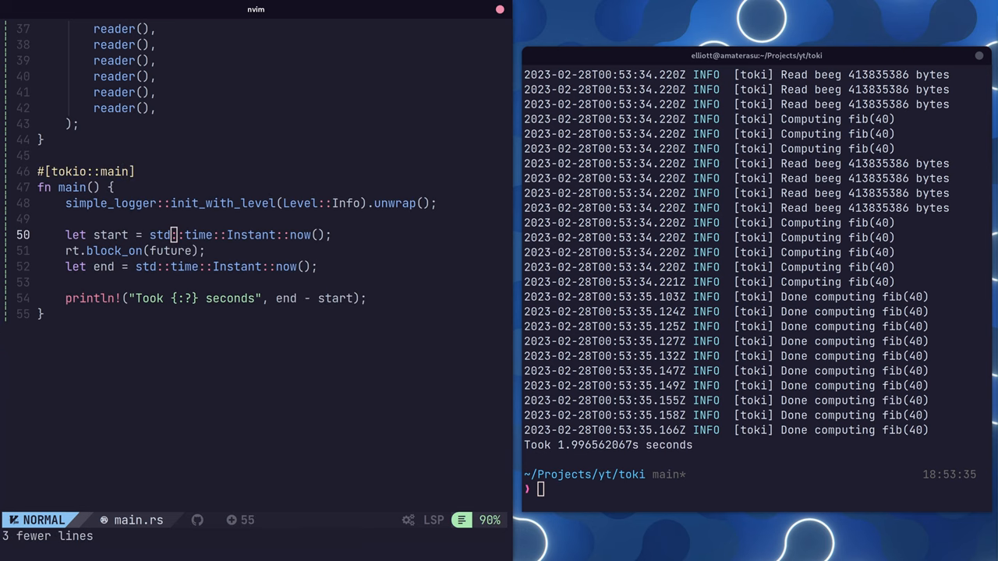
# Delete the leftover rt.block_on(future); line from main
pyautogui.press('dd')
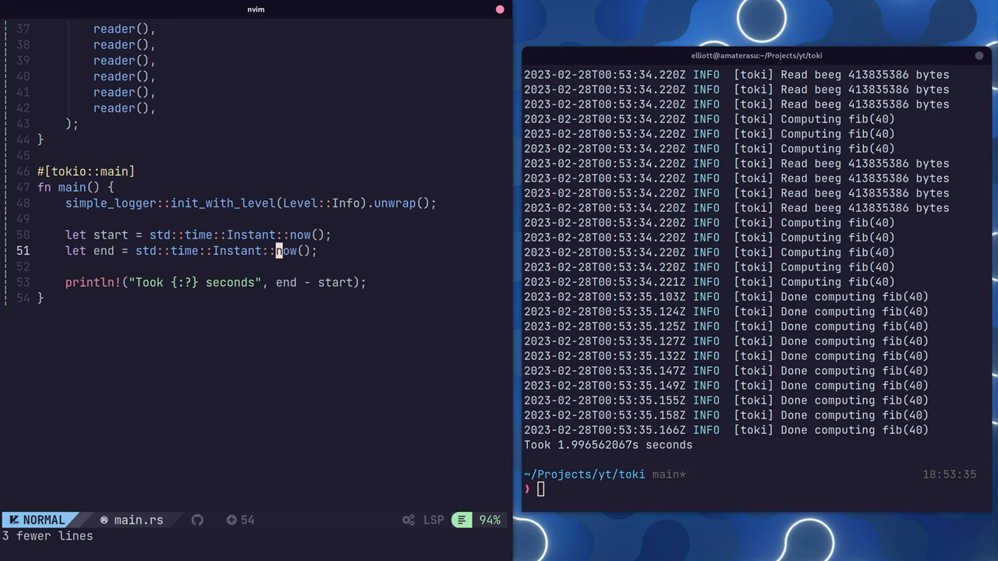